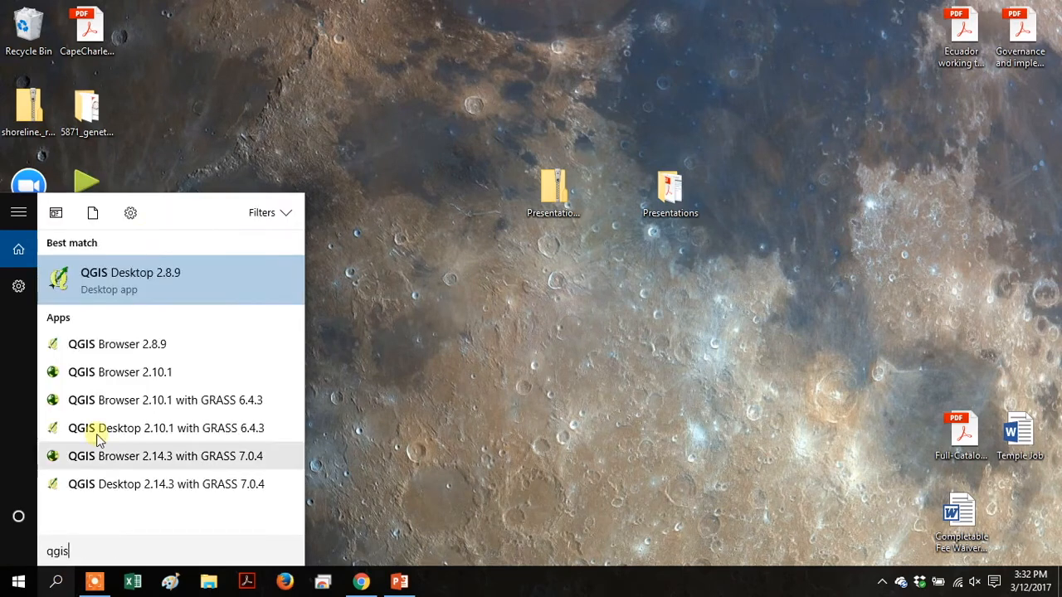
- Launch QGIS Desktop 2.8.9 from the Start menu search results
{"action": "left_click", "coordinate": [130, 279]}
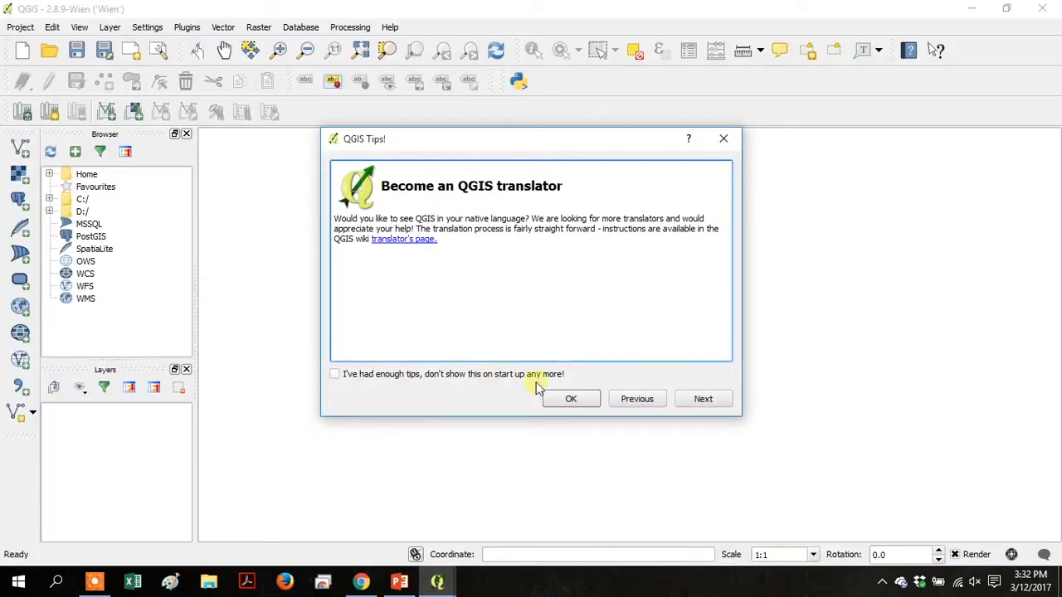
- Dismiss the startup tips and open Plugins > Manage and Install Plugins
{"action": "left_click", "coordinate": [571, 398]}
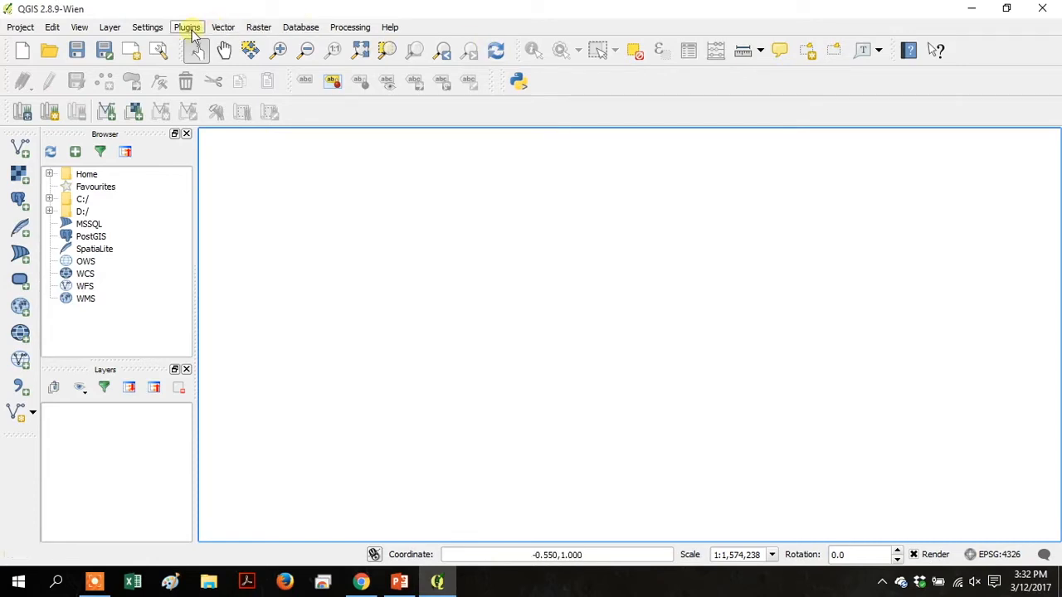
{"action": "left_click", "coordinate": [187, 26]}
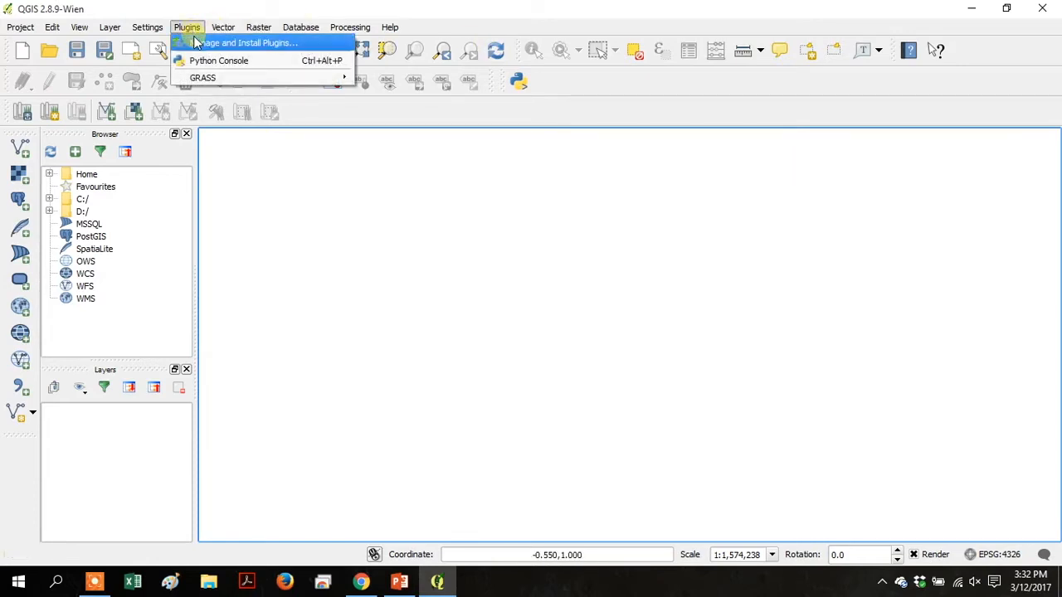
{"action": "left_click", "coordinate": [187, 27]}
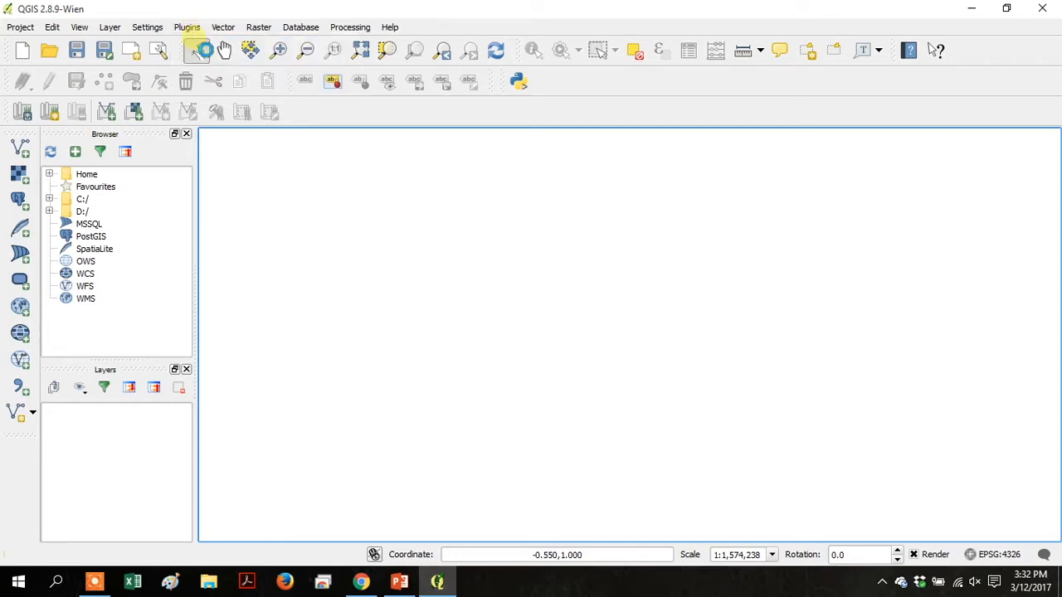
{"action": "left_click", "coordinate": [186, 28]}
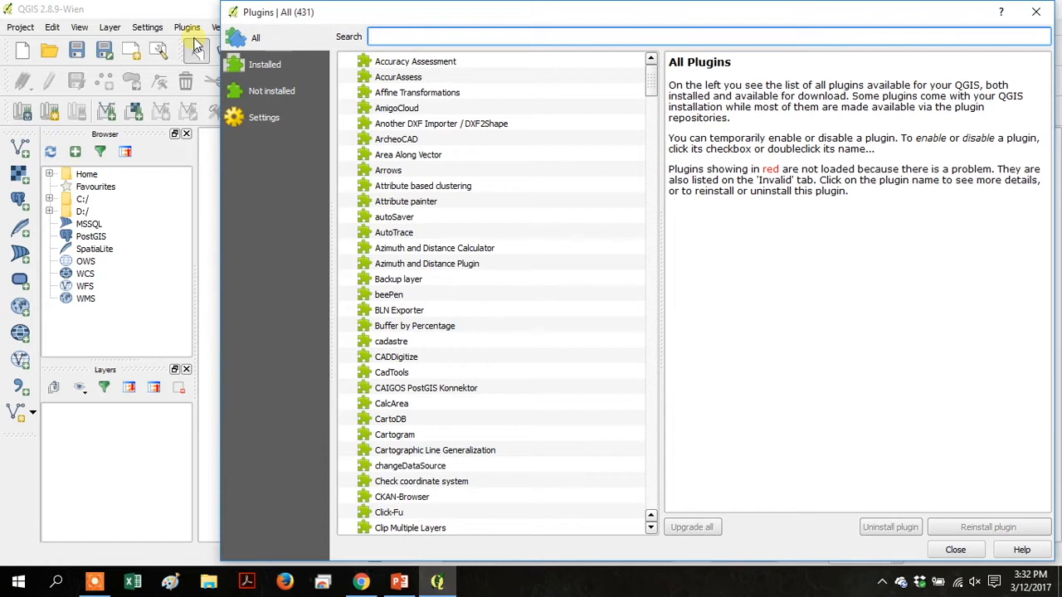
- Show only not-installed plugins and search for 'layers'
{"action": "type", "text": "opn"}
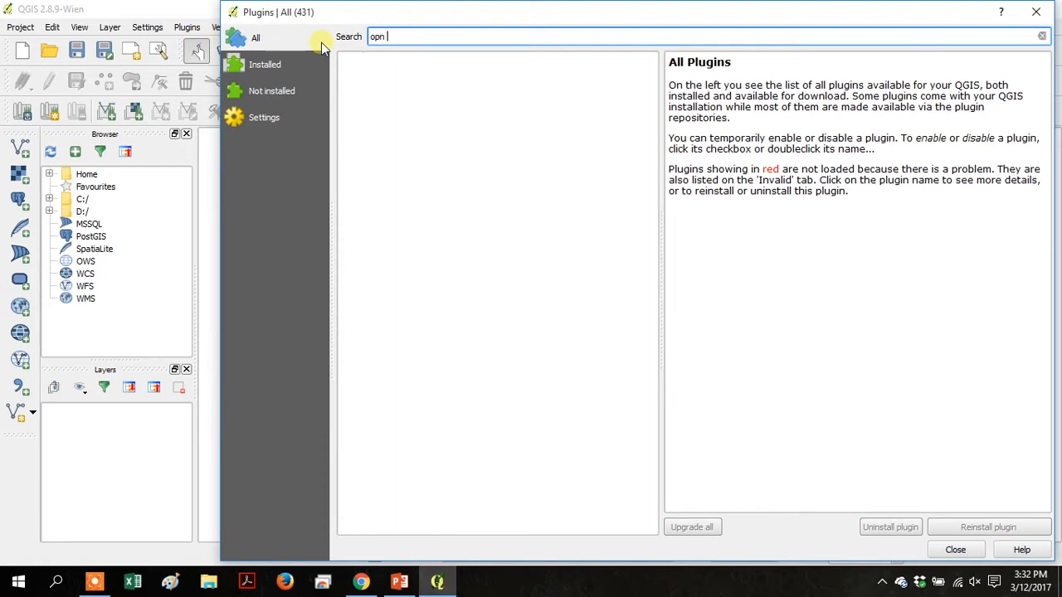
{"action": "type", "text": "open"}
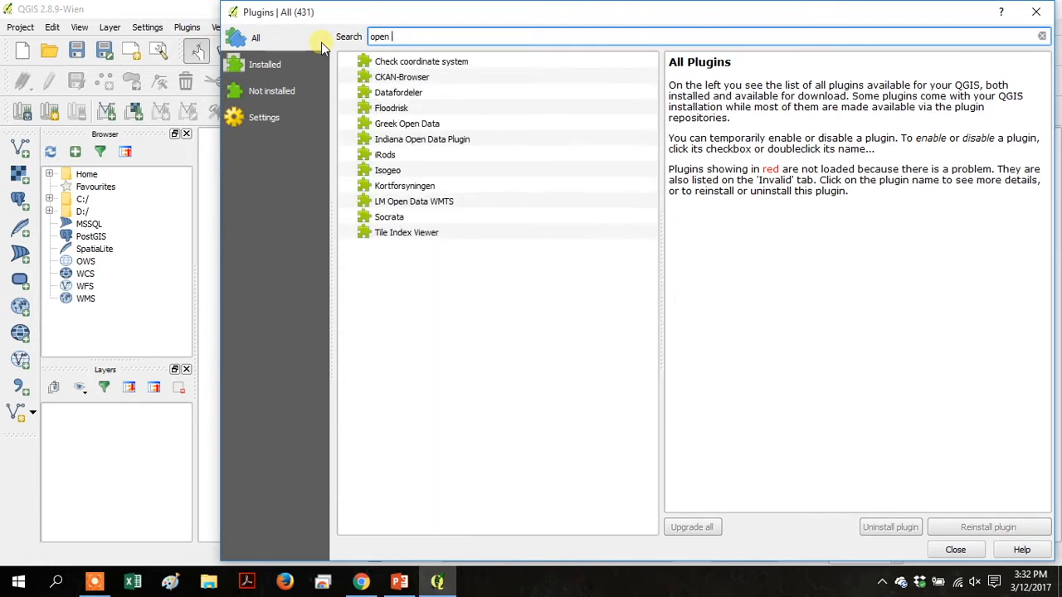
{"action": "type", "text": "layers"}
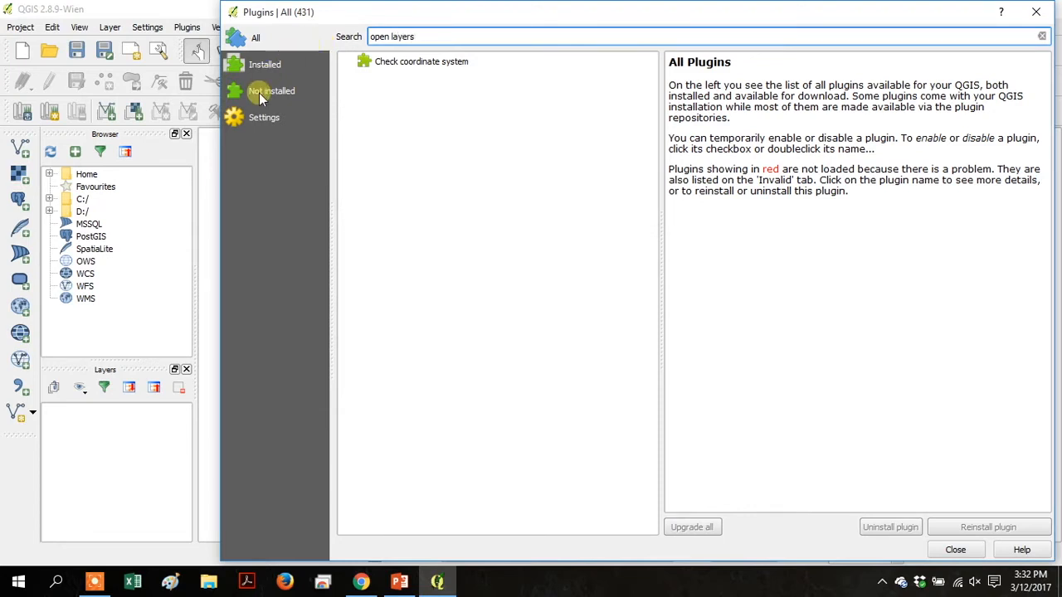
{"action": "left_click", "coordinate": [274, 91]}
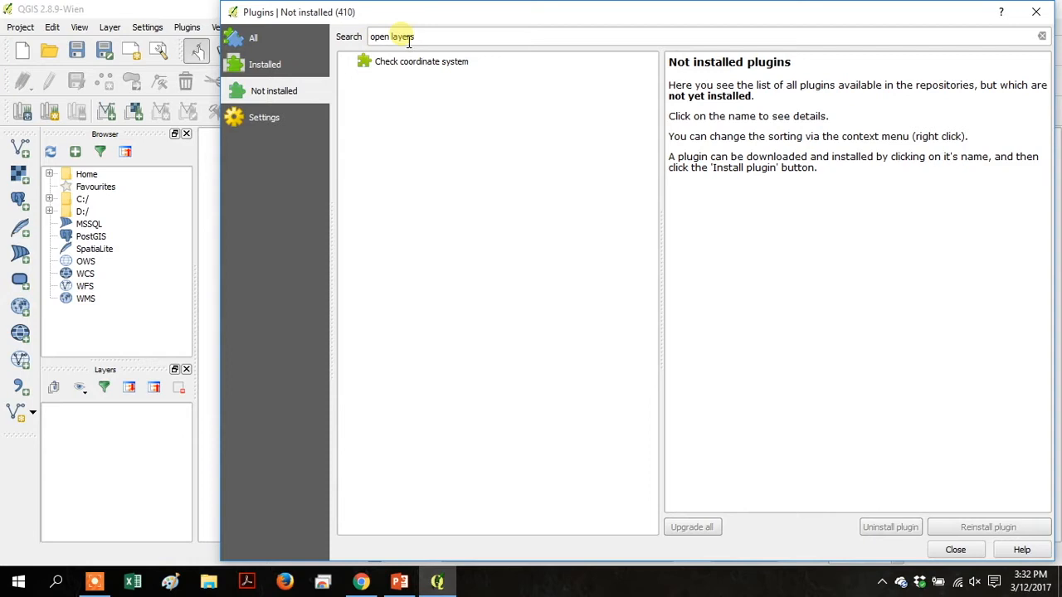
{"action": "left_click", "coordinate": [1042, 35]}
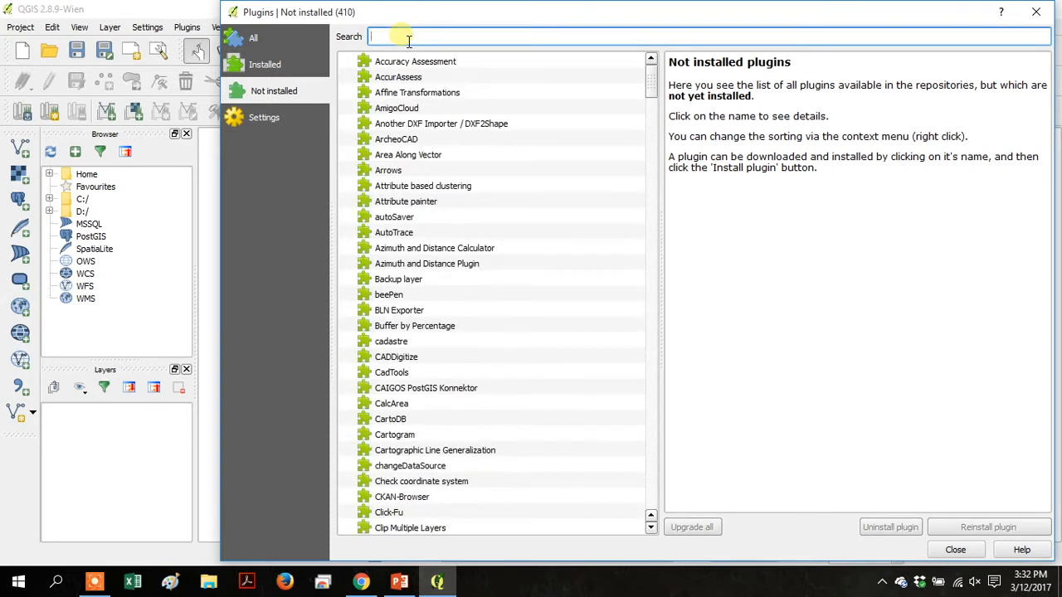
{"action": "type", "text": "layers"}
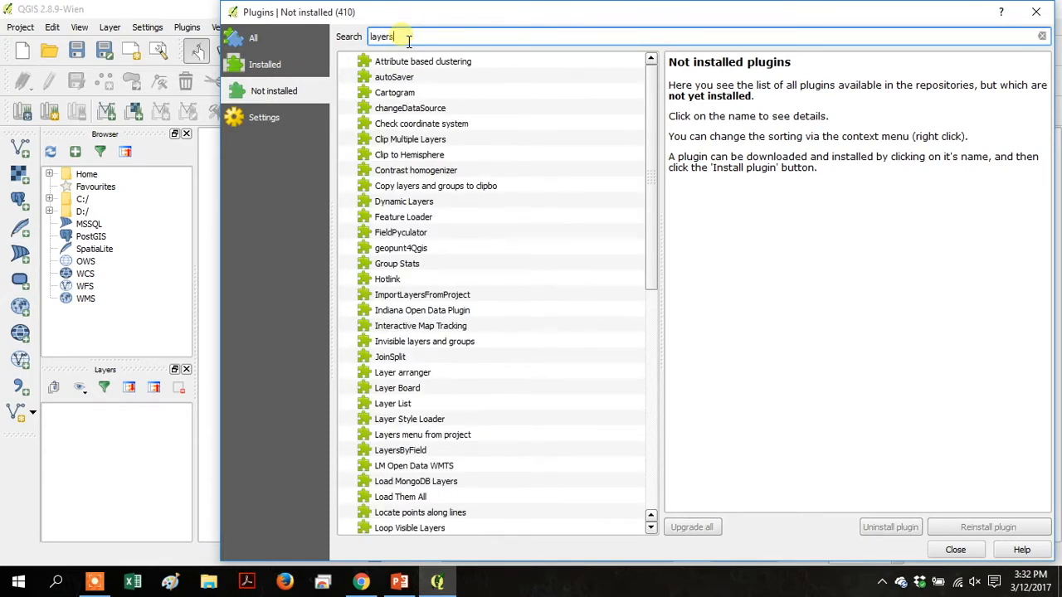
{"action": "mouse_move", "coordinate": [571, 109]}
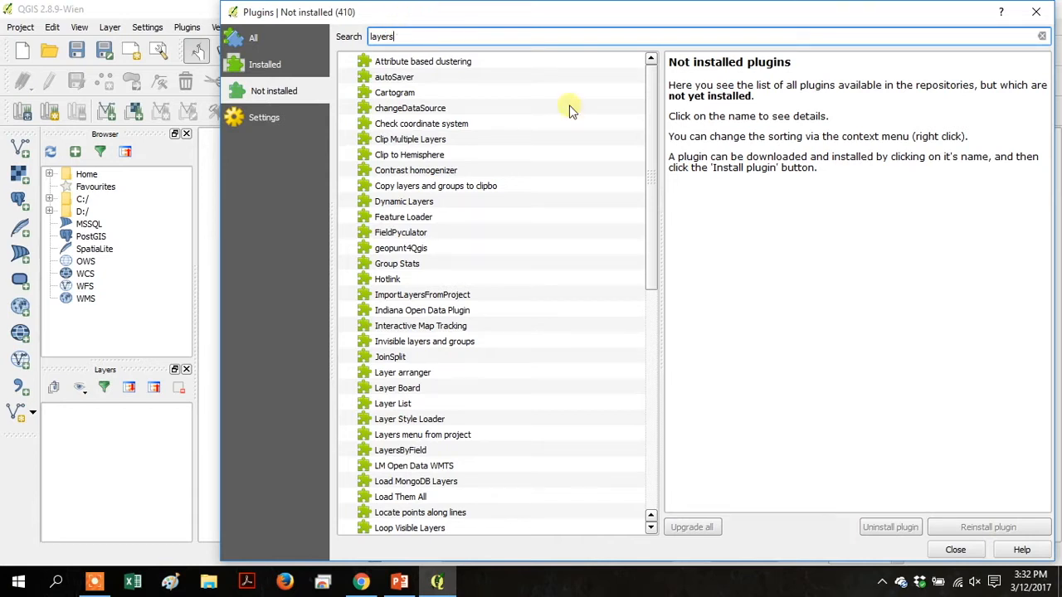
- Select the OpenLayers Plugin in the 'layers' results and install it
{"action": "left_click", "coordinate": [410, 139]}
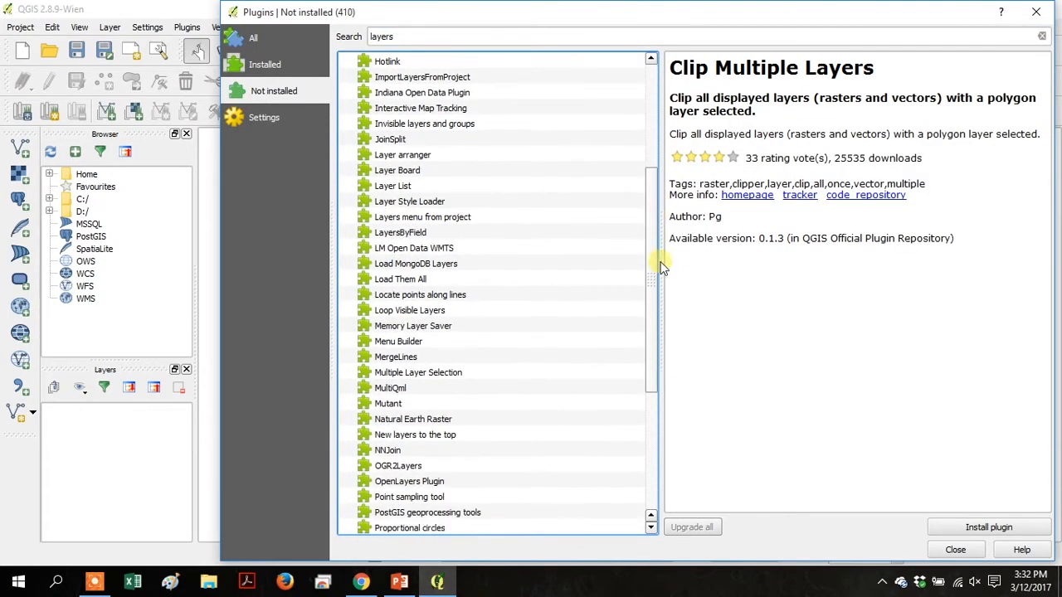
{"action": "left_click", "coordinate": [409, 419]}
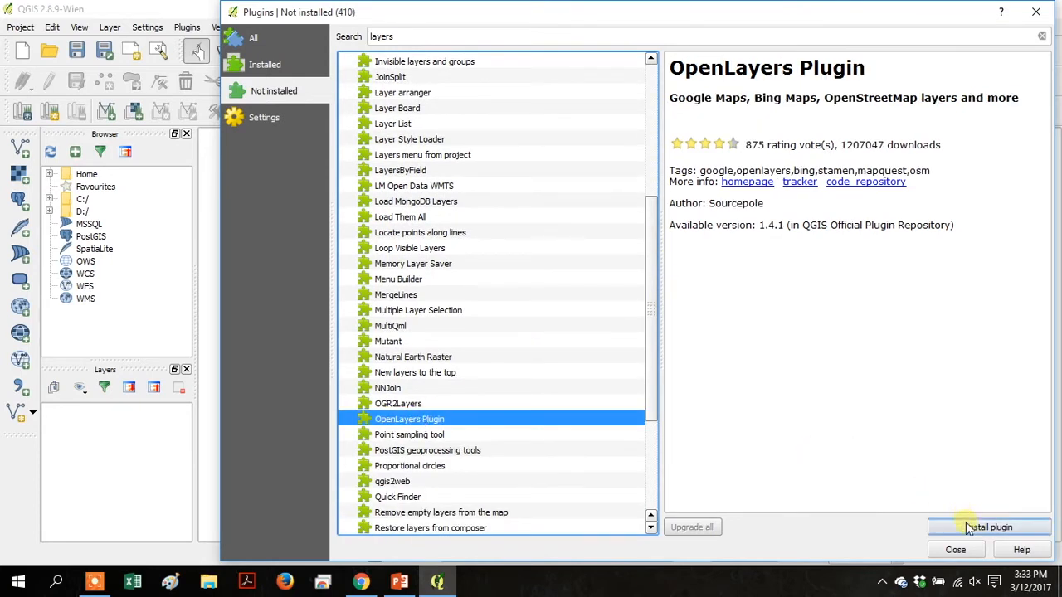
{"action": "left_click", "coordinate": [988, 527]}
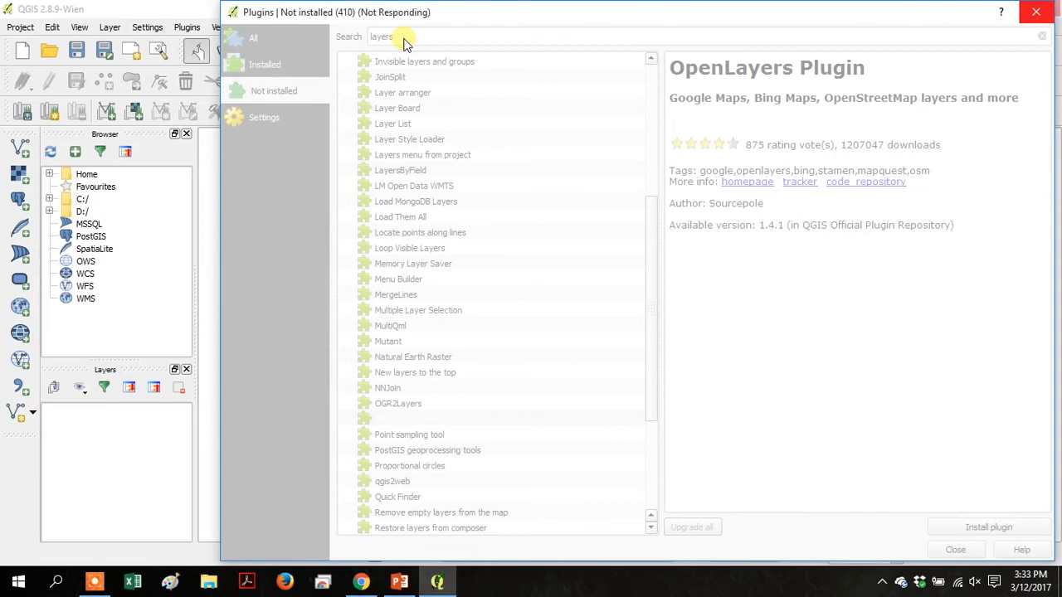
{"action": "left_click", "coordinate": [988, 527]}
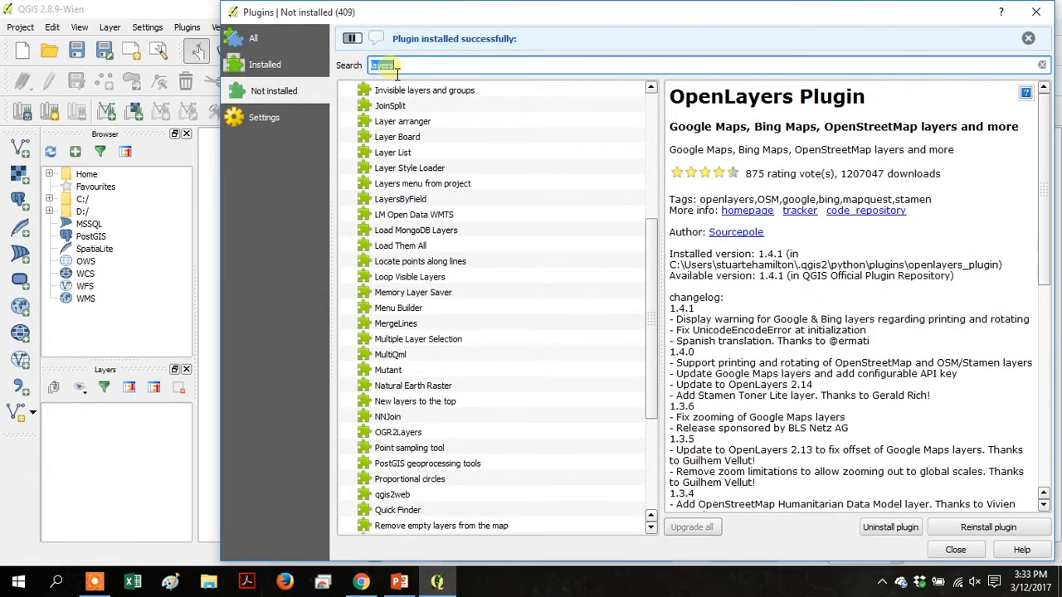
{"action": "left_click", "coordinate": [1028, 38]}
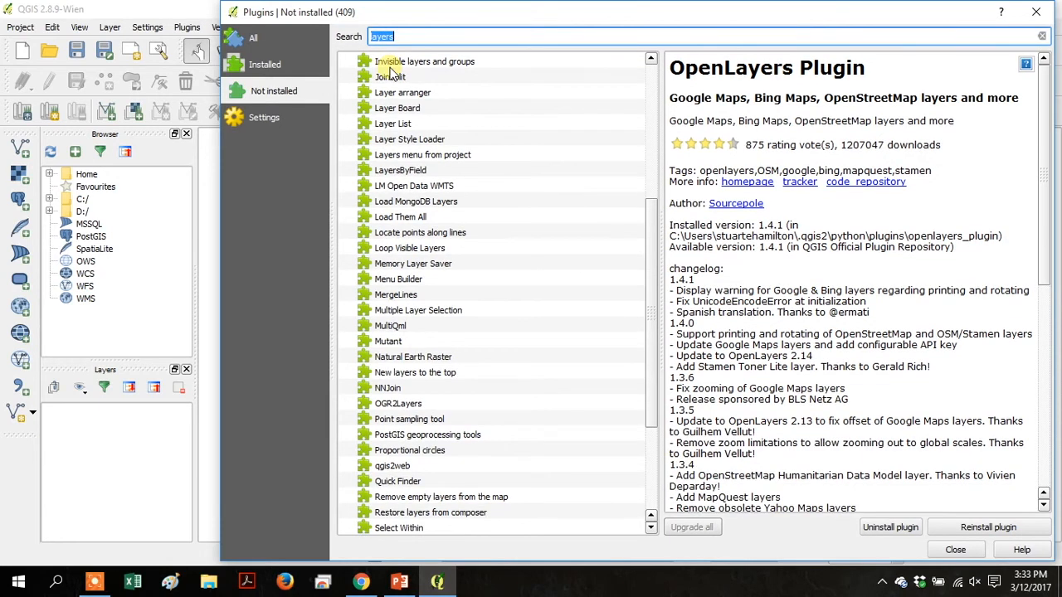
- Search 'quest', install QuickMapServices, and close the plugin manager
{"action": "type", "text": "quest"}
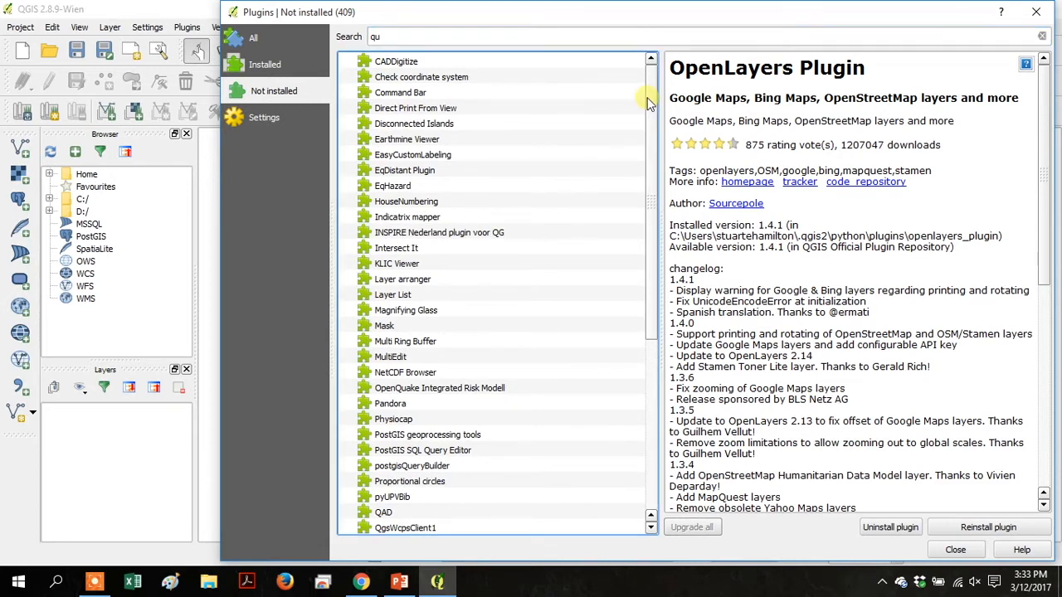
{"action": "scroll", "scroll_direction": "down", "scroll_amount": 3}
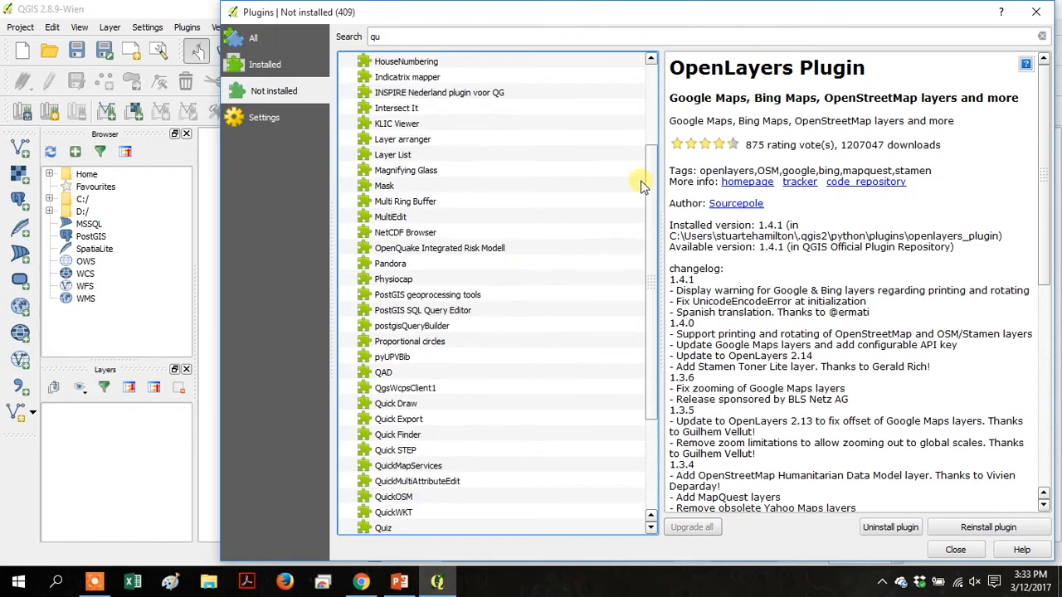
{"action": "left_click", "coordinate": [408, 450]}
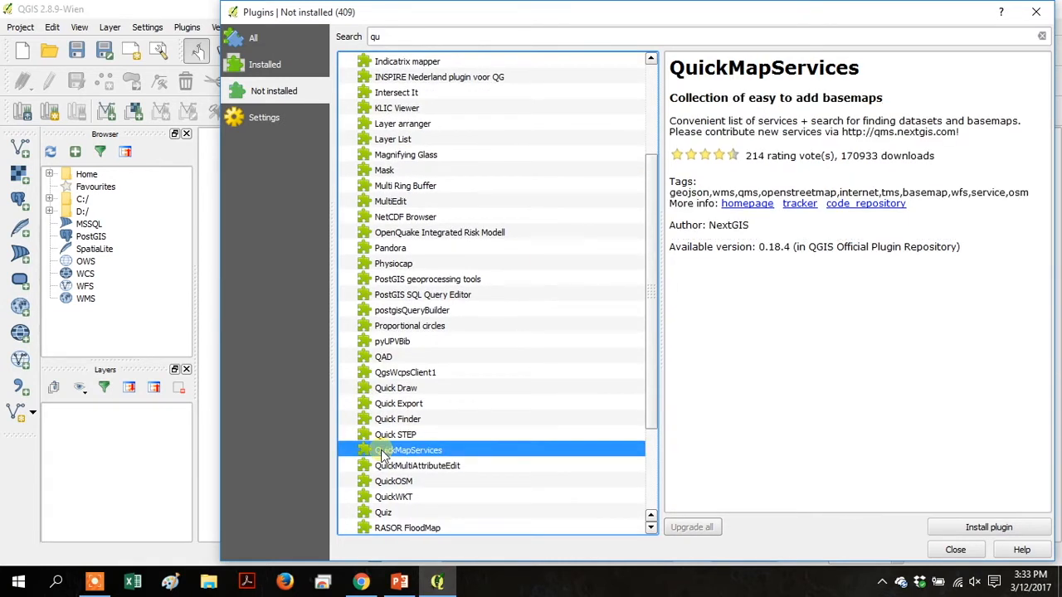
{"action": "left_click", "coordinate": [988, 527]}
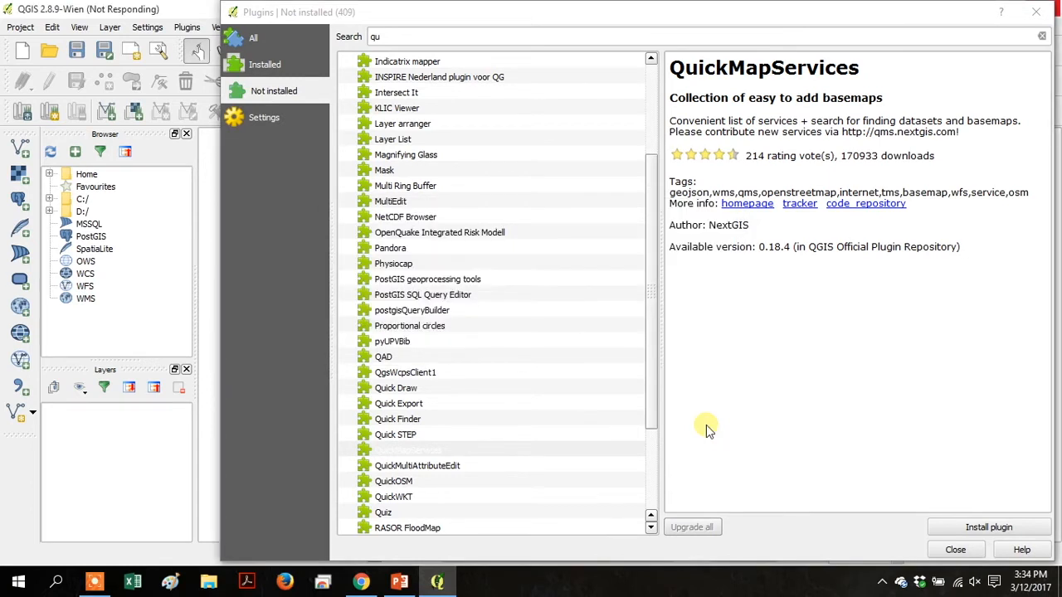
{"action": "left_click", "coordinate": [988, 527]}
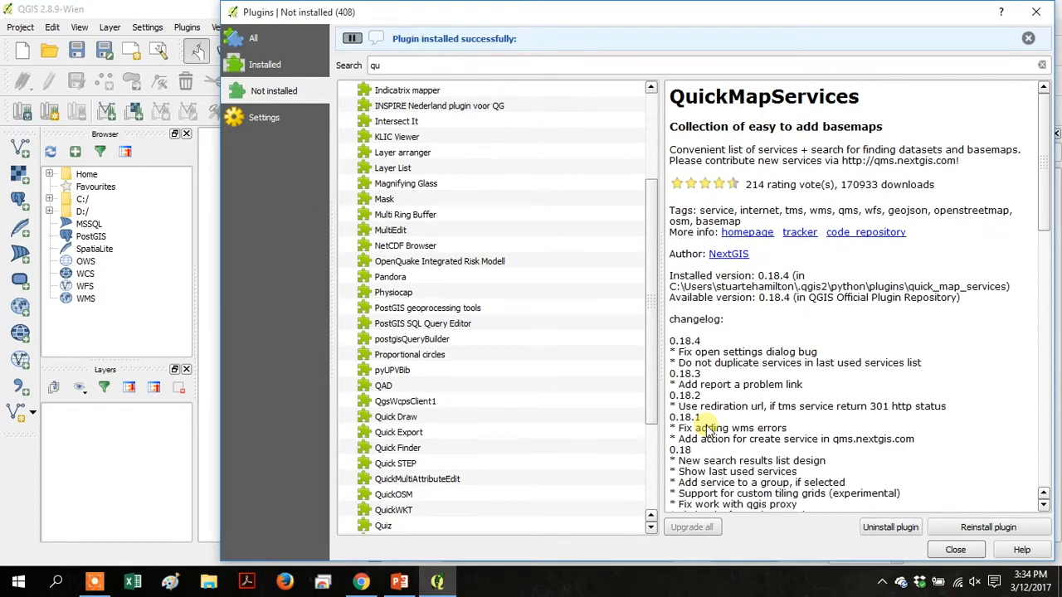
{"action": "mouse_move", "coordinate": [840, 383]}
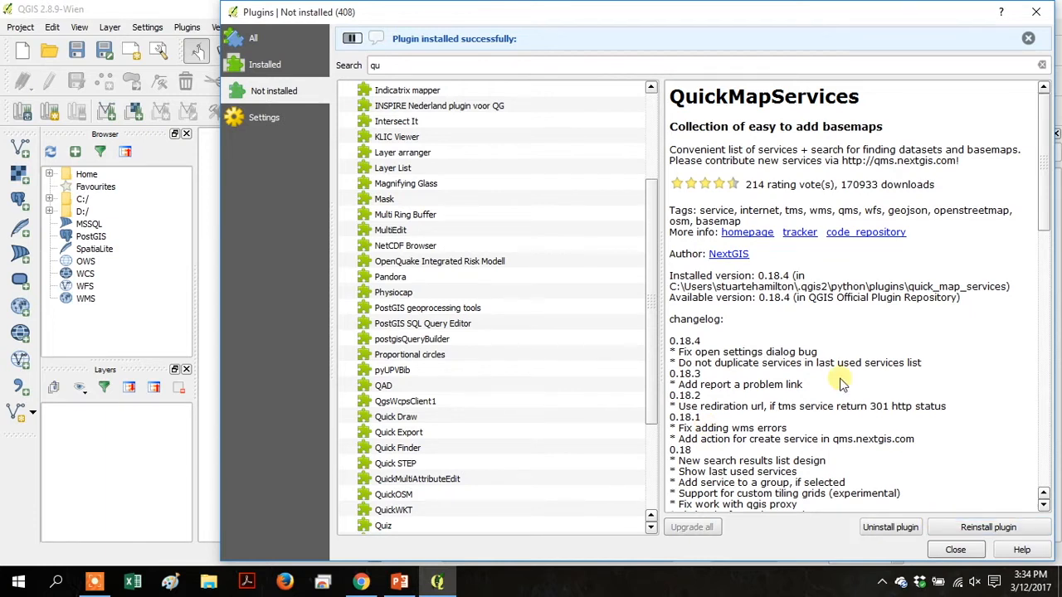
{"action": "left_click", "coordinate": [1028, 38]}
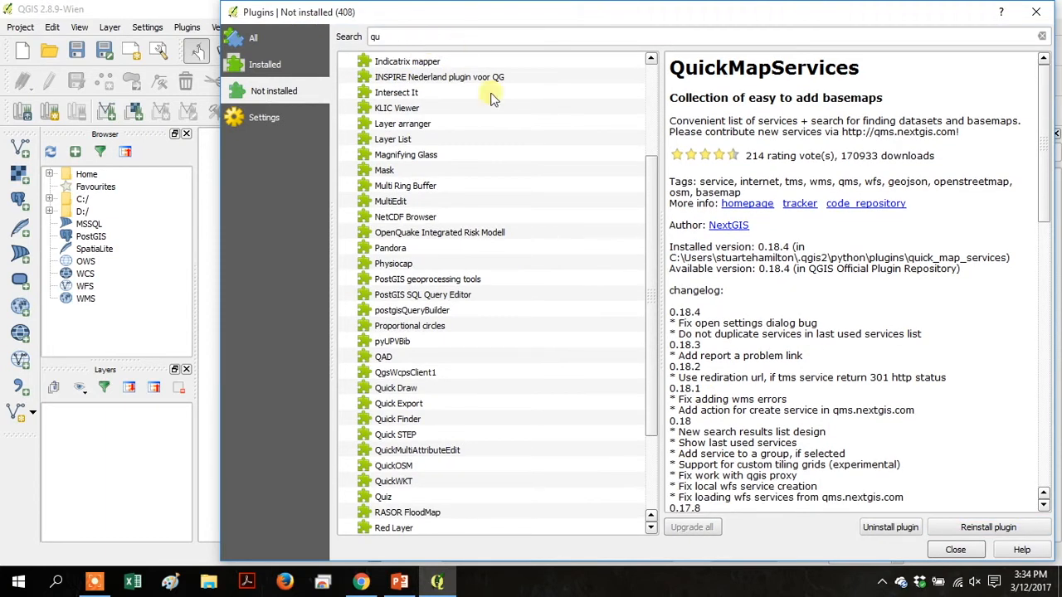
{"action": "left_click", "coordinate": [955, 549]}
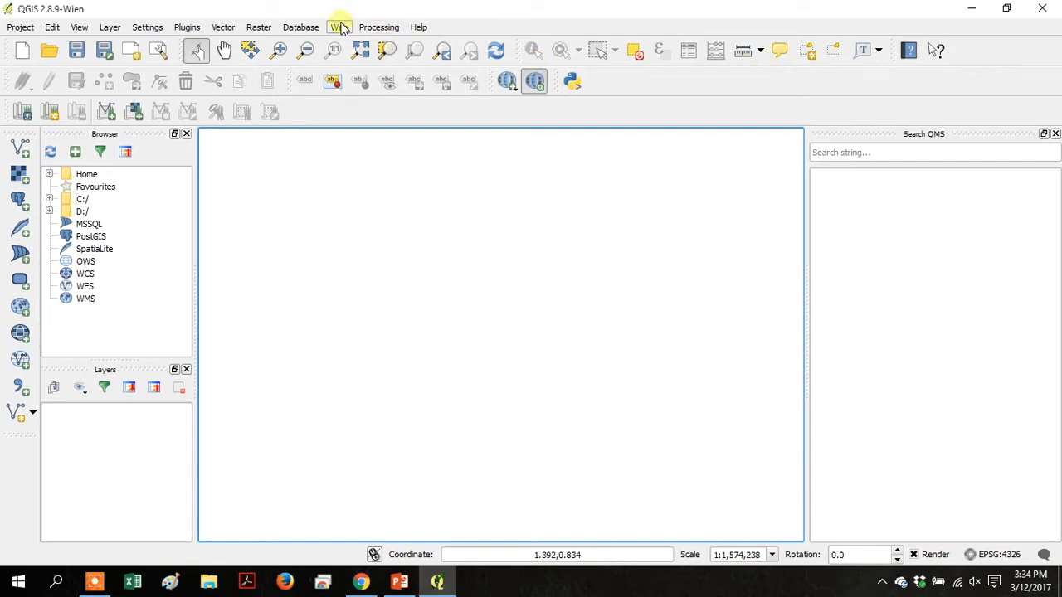
- Add the OSM Standard layer from Web > QuickMapServices > OSM
{"action": "left_click", "coordinate": [339, 26]}
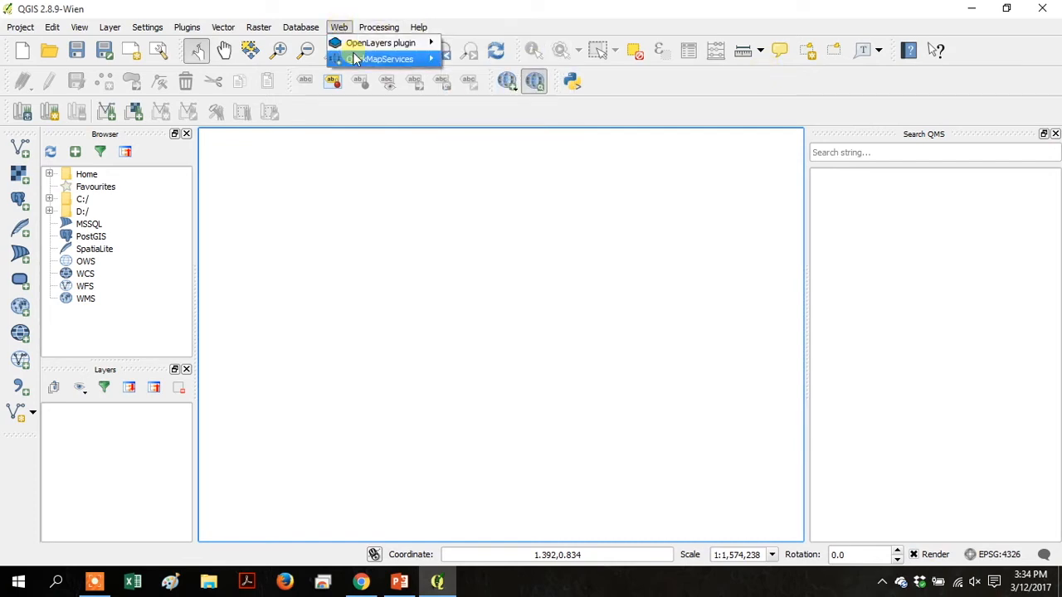
{"action": "left_click", "coordinate": [380, 59]}
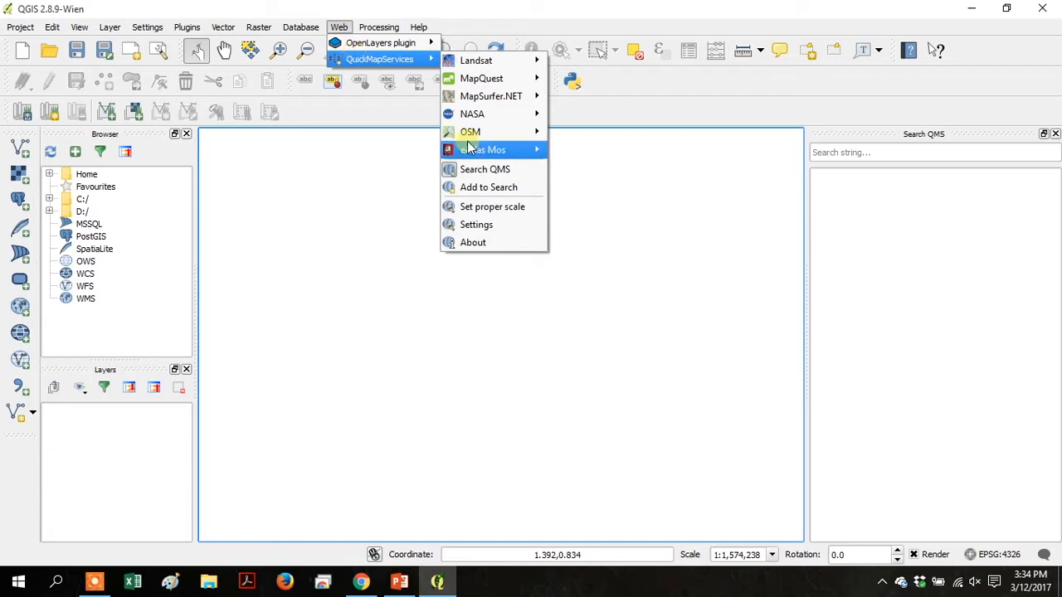
{"action": "mouse_move", "coordinate": [470, 132]}
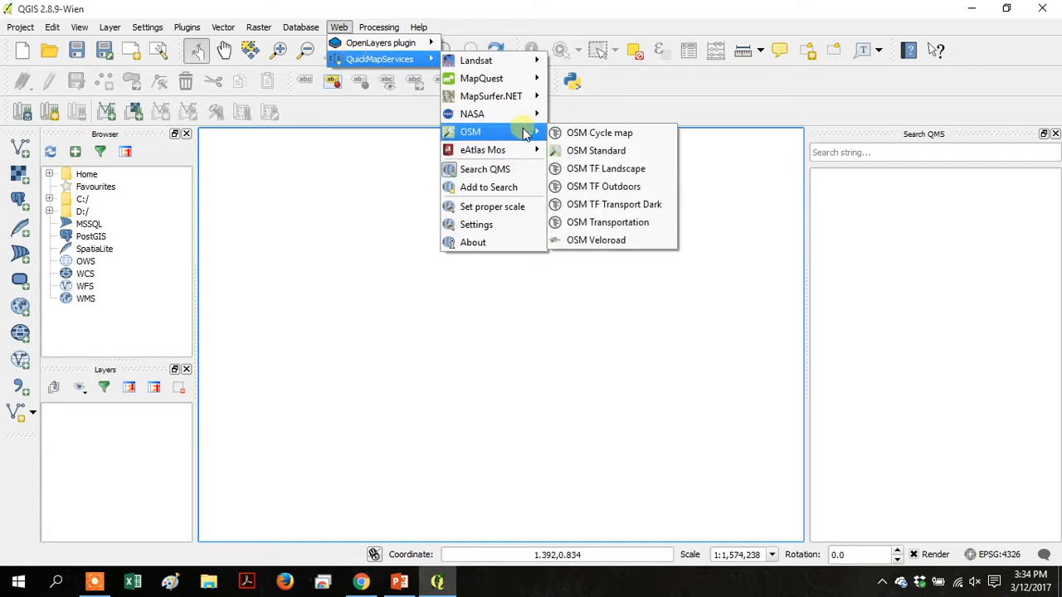
{"action": "mouse_move", "coordinate": [595, 150]}
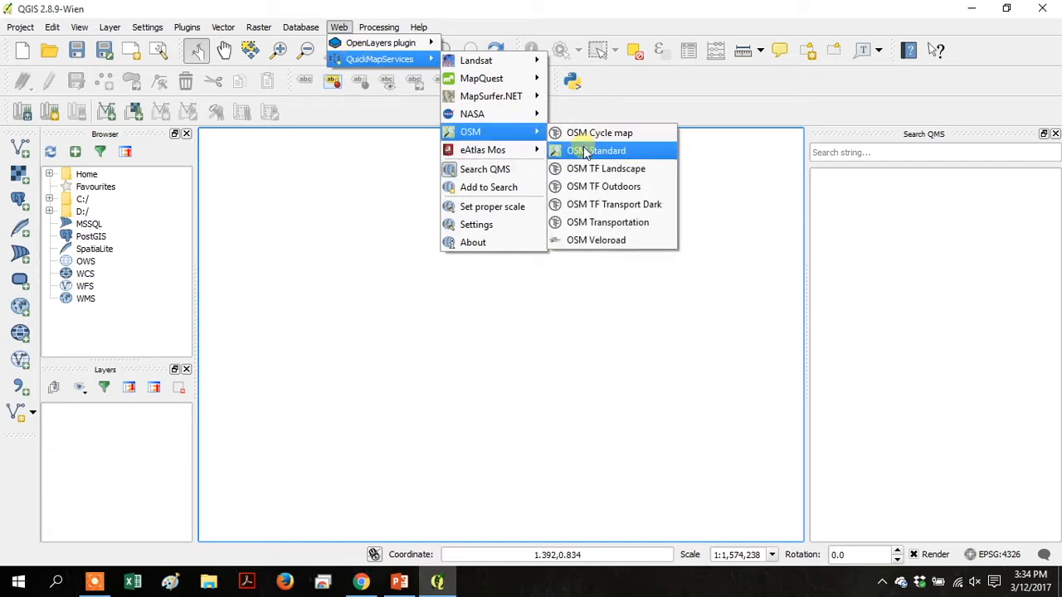
{"action": "left_click", "coordinate": [595, 150]}
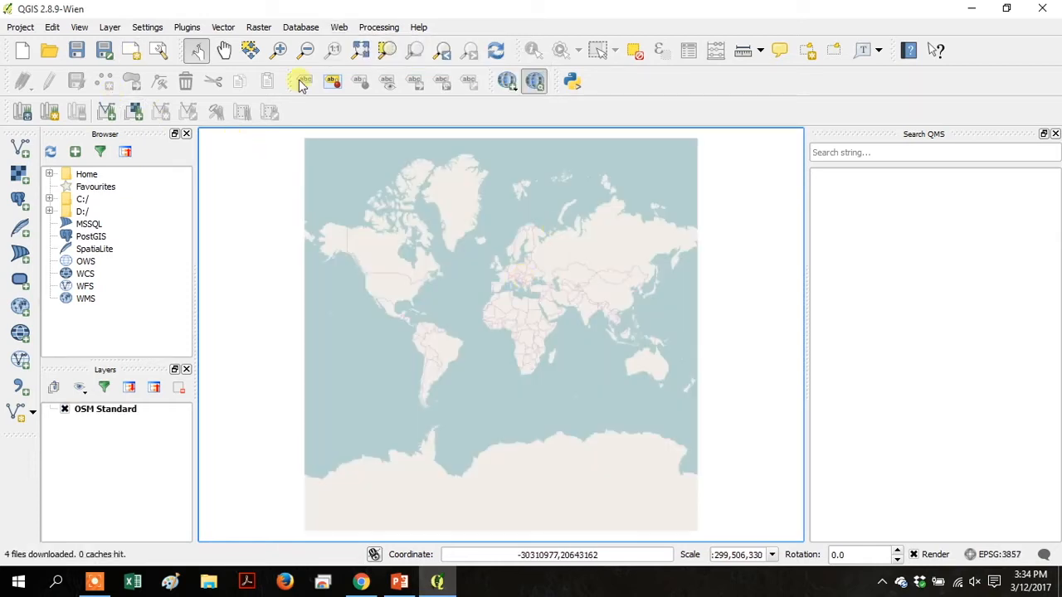
- Box-zoom from the world view onto east-central Kampala, then onto Bugolobi
{"action": "left_click", "coordinate": [278, 50]}
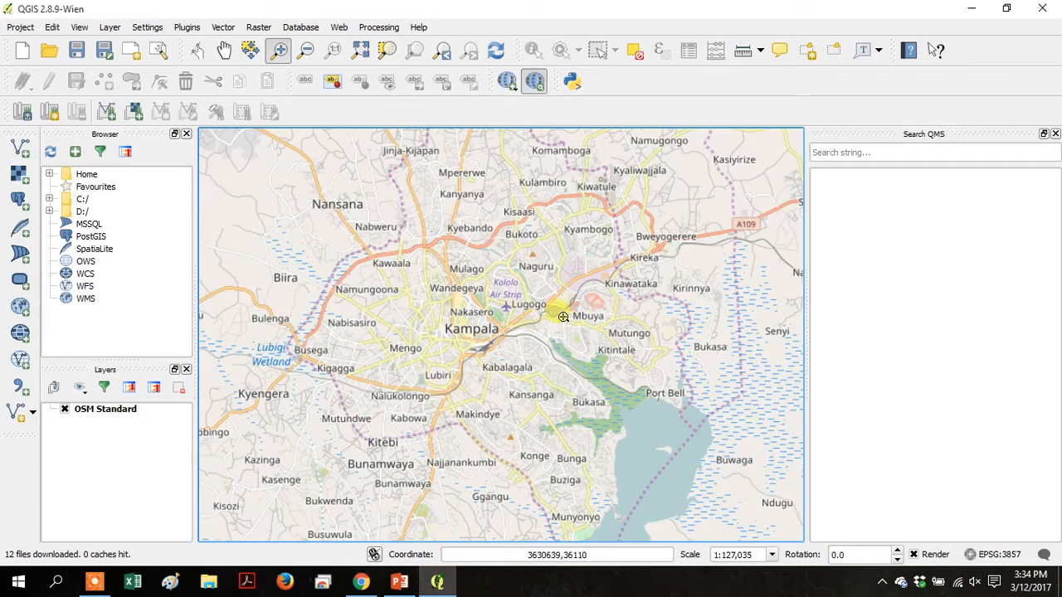
{"action": "left_click_drag", "start_coordinate": [562, 315], "coordinate": [702, 438]}
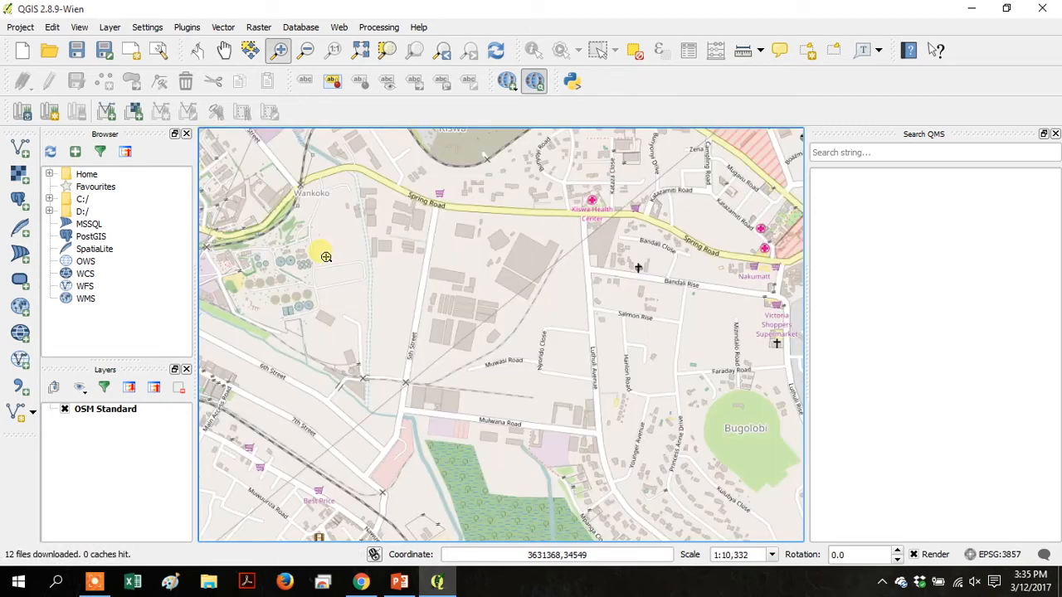
{"action": "left_click_drag", "start_coordinate": [527, 336], "coordinate": [720, 453]}
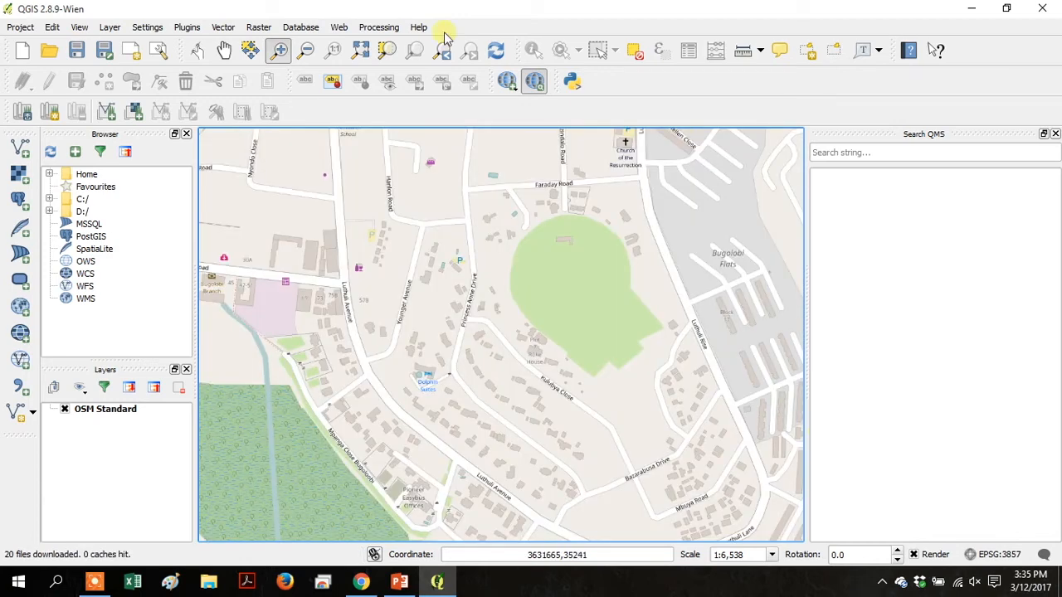
- Add Bing Aerial through the OpenLayers plugin and close its warning bar
{"action": "left_click", "coordinate": [339, 26]}
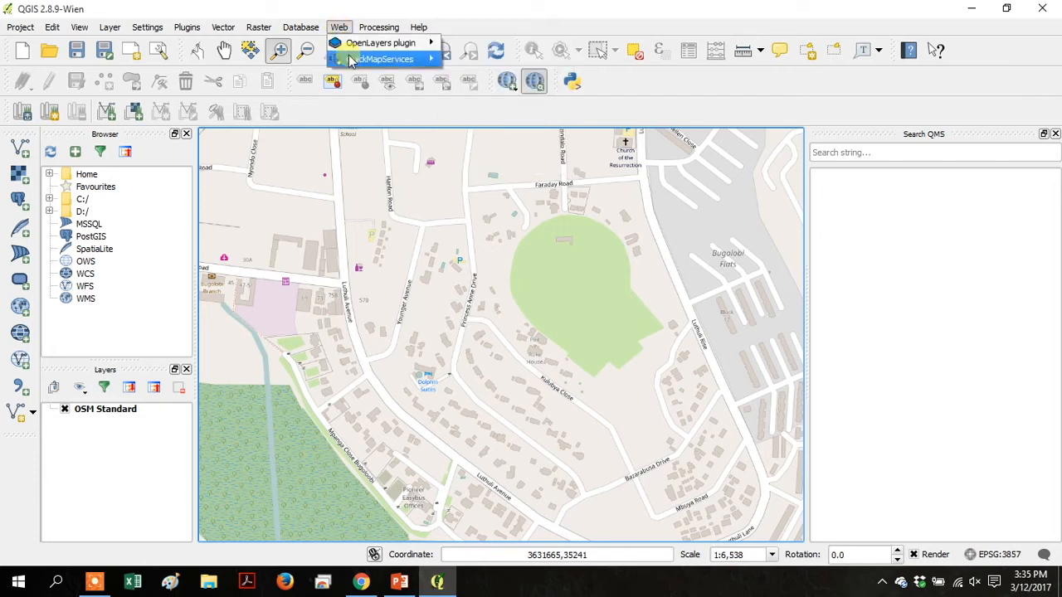
{"action": "left_click", "coordinate": [384, 59]}
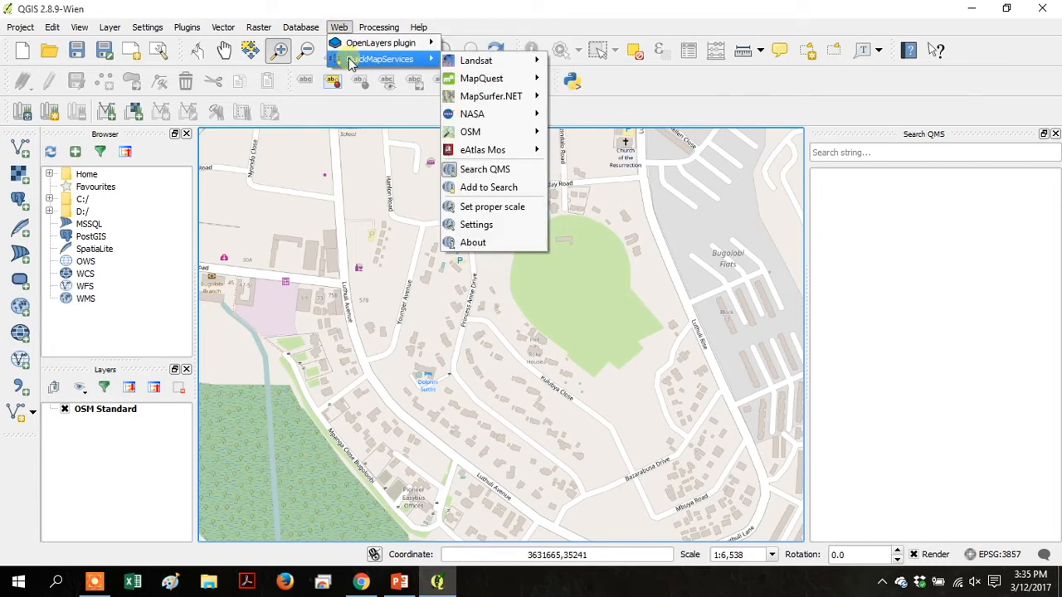
{"action": "mouse_move", "coordinate": [381, 42]}
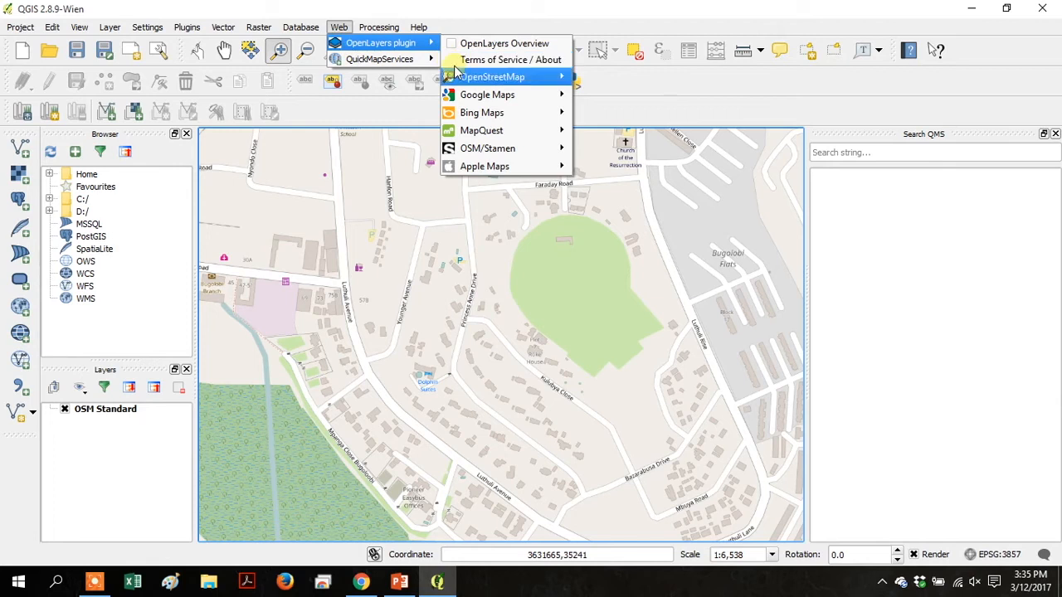
{"action": "mouse_move", "coordinate": [481, 112]}
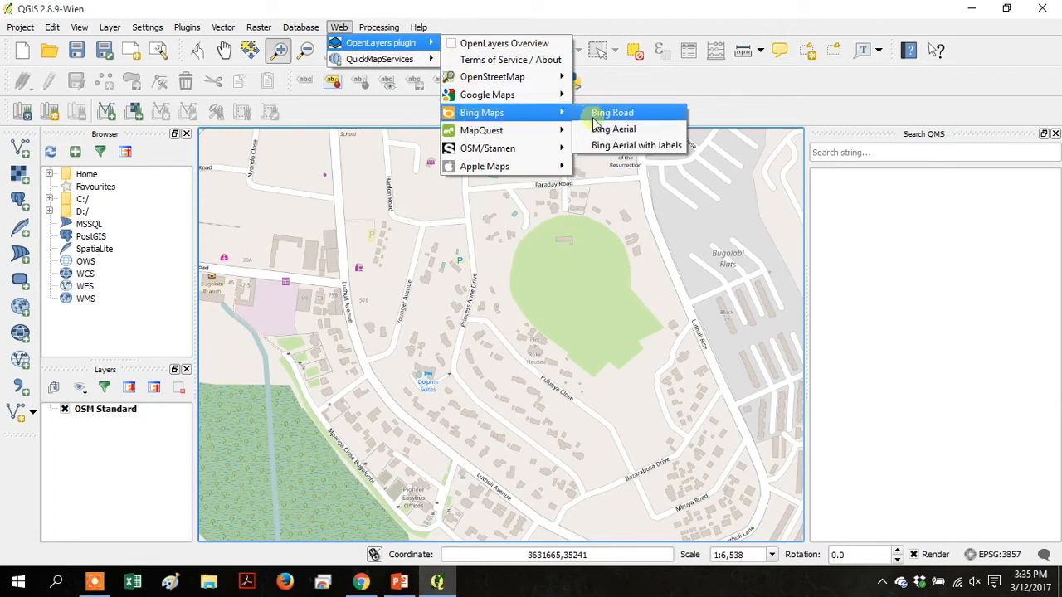
{"action": "left_click", "coordinate": [613, 129]}
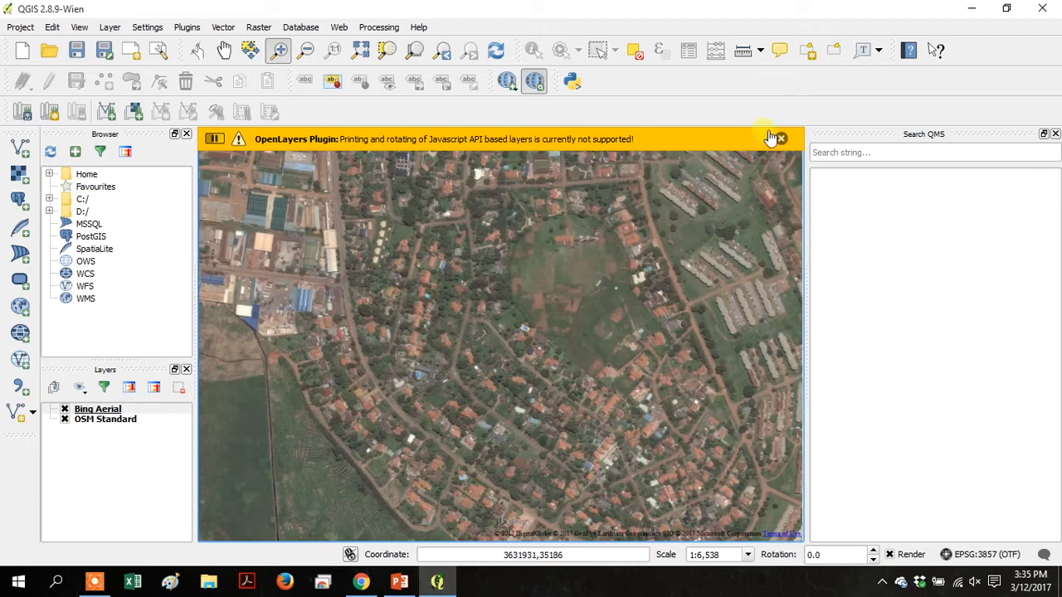
{"action": "left_click", "coordinate": [780, 138]}
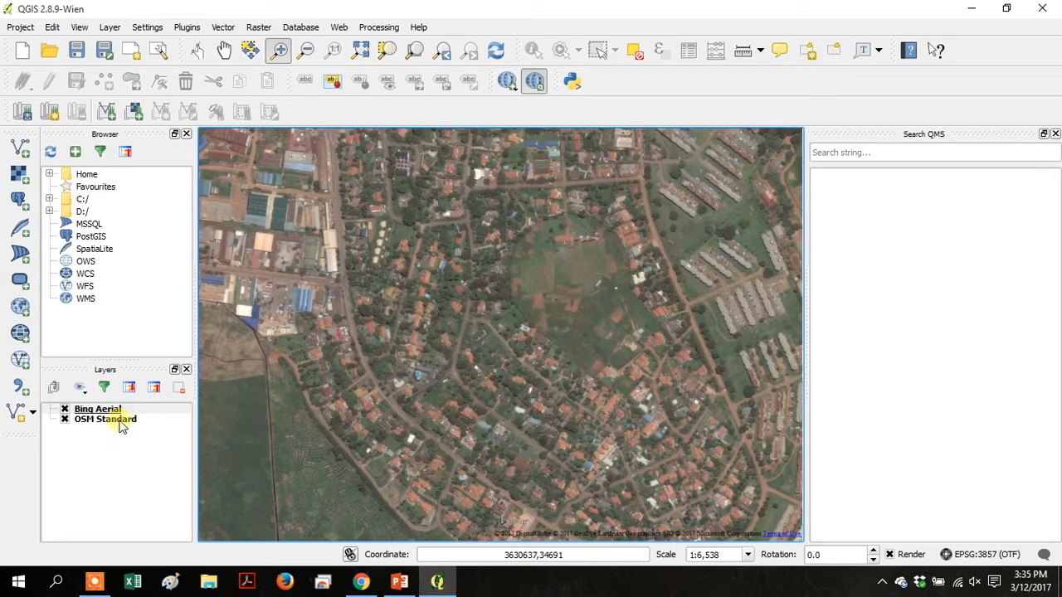
- Set OSM Standard's transparency to 50 in its layer Properties
{"action": "right_click", "coordinate": [104, 419]}
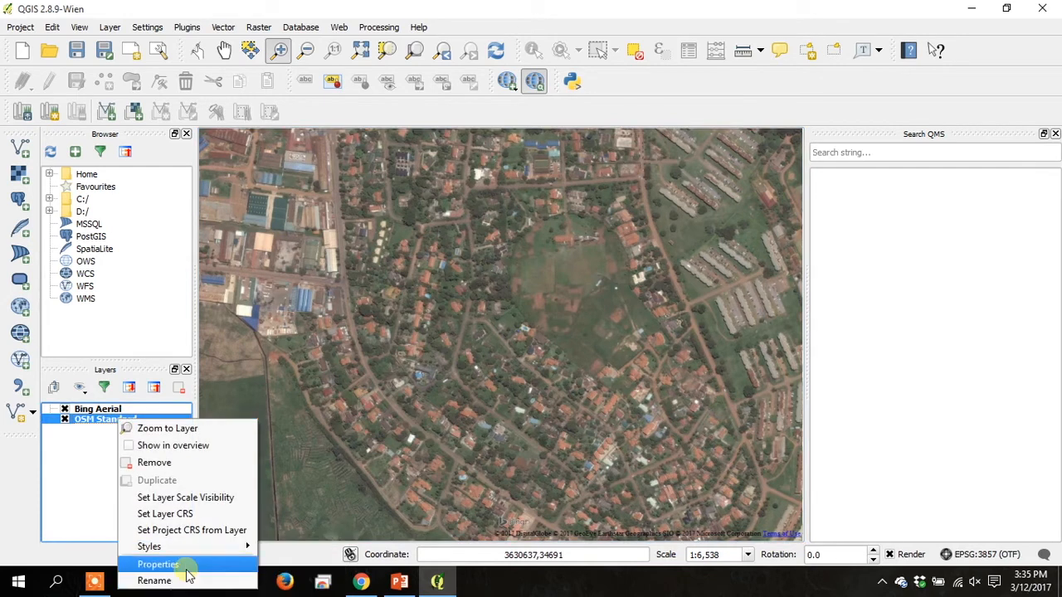
{"action": "left_click", "coordinate": [158, 564]}
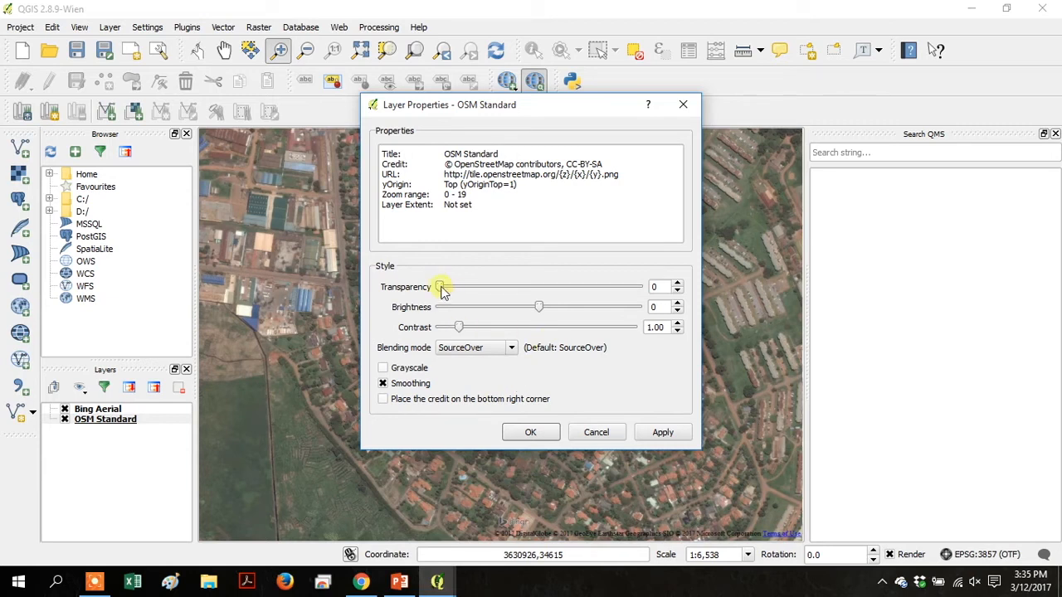
{"action": "left_click_drag", "start_coordinate": [440, 286], "coordinate": [539, 287]}
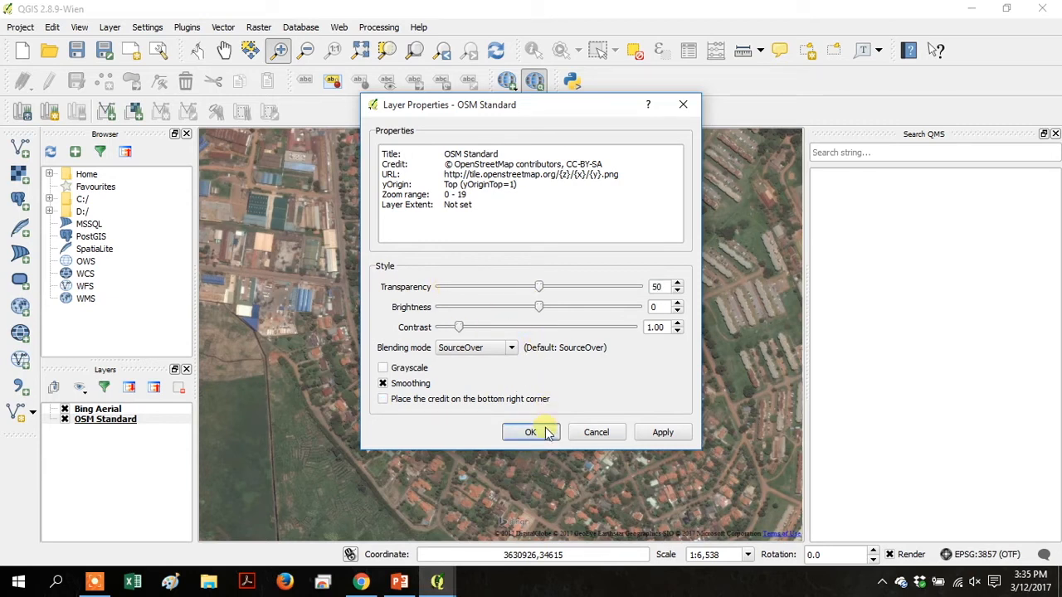
{"action": "left_click", "coordinate": [530, 431]}
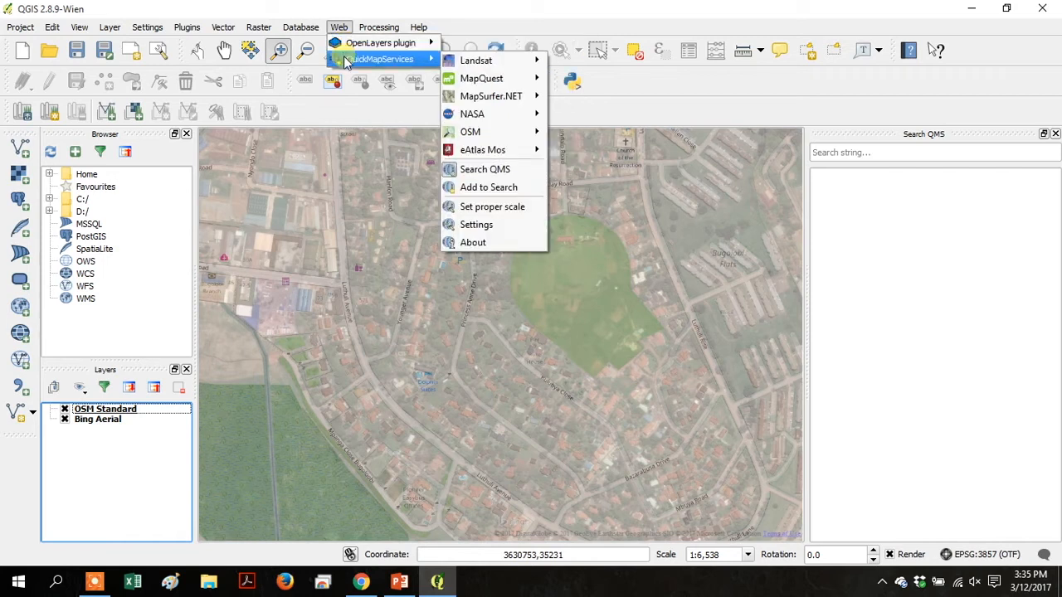
{"action": "mouse_move", "coordinate": [498, 114]}
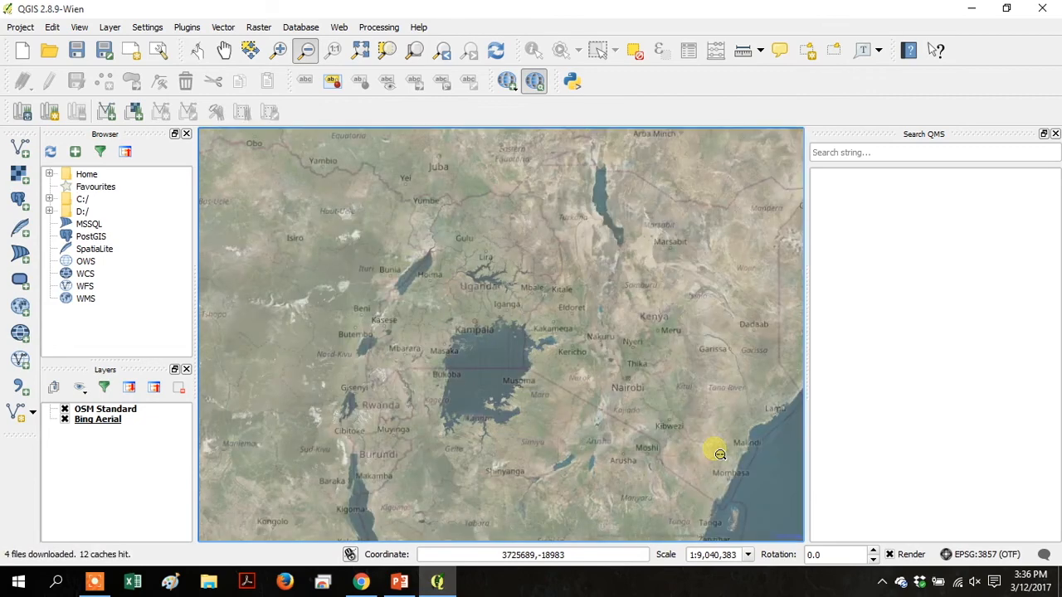
- Switch to the Zoom In tool and zoom toward Kampala's lakeshore
{"action": "left_click", "coordinate": [224, 51]}
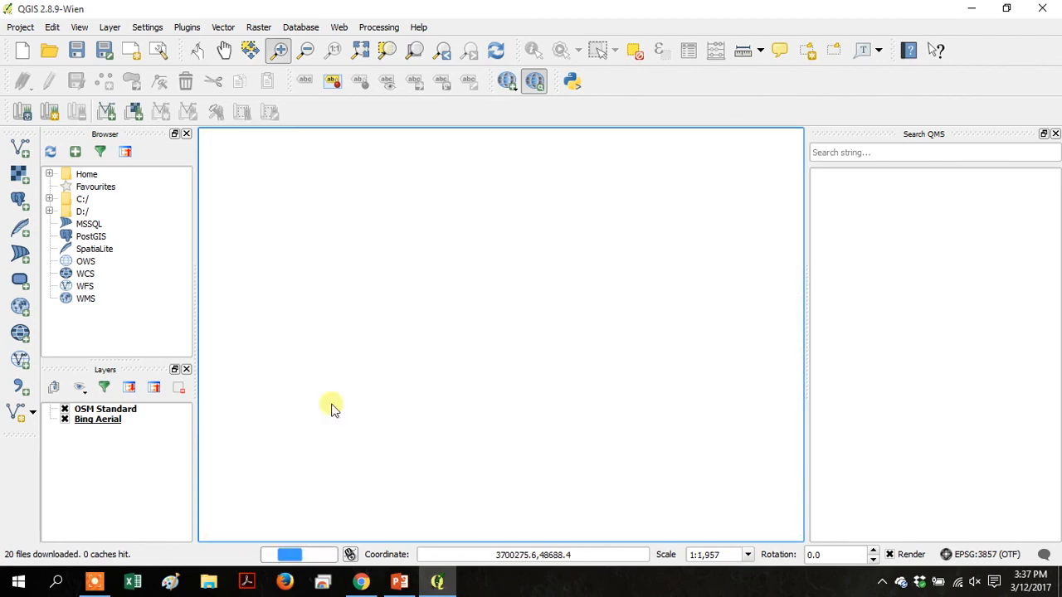
{"action": "left_click", "coordinate": [64, 409]}
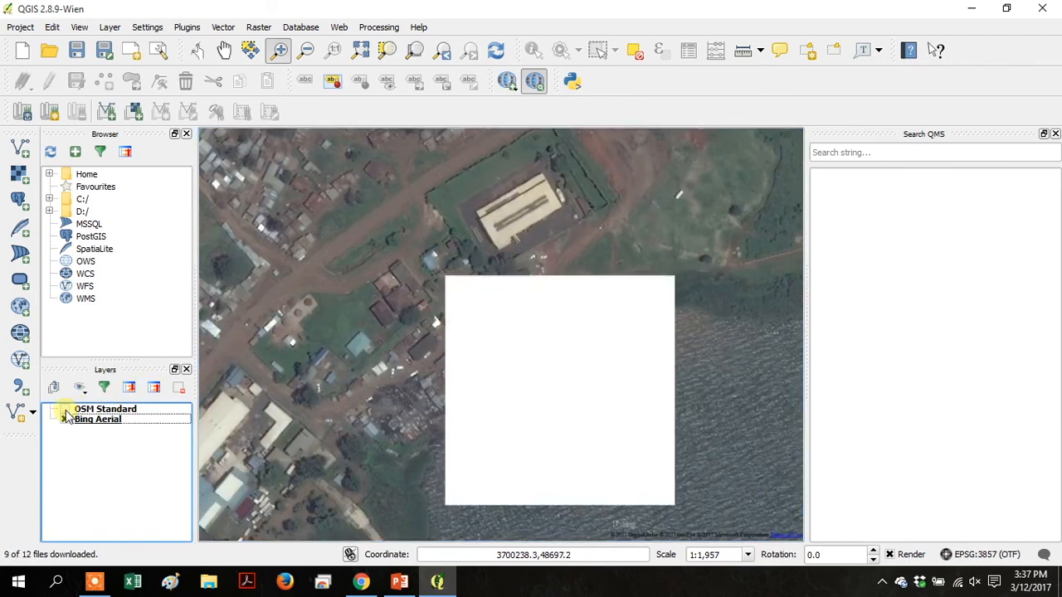